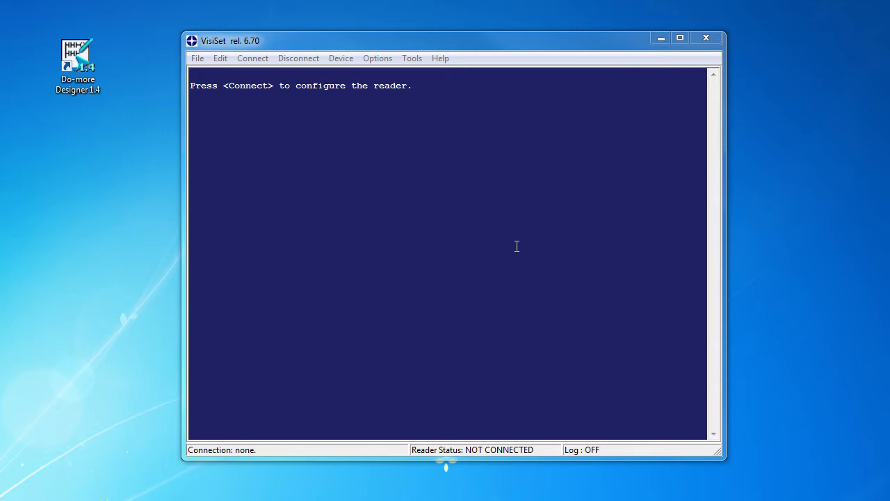
# Connect to the Matrix 210, review Ethernet, Operating Modes and 1D Codes settings, and send them to the reader.
pyautogui.click(254, 59)
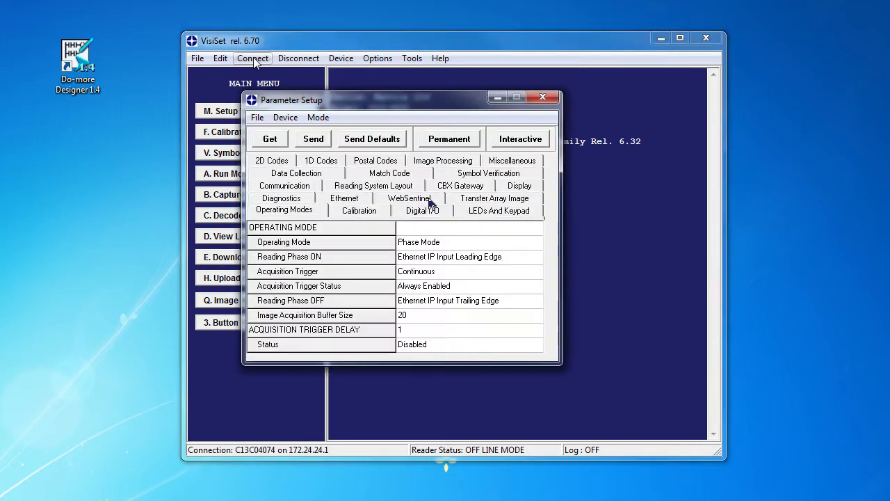
pyautogui.click(345, 210)
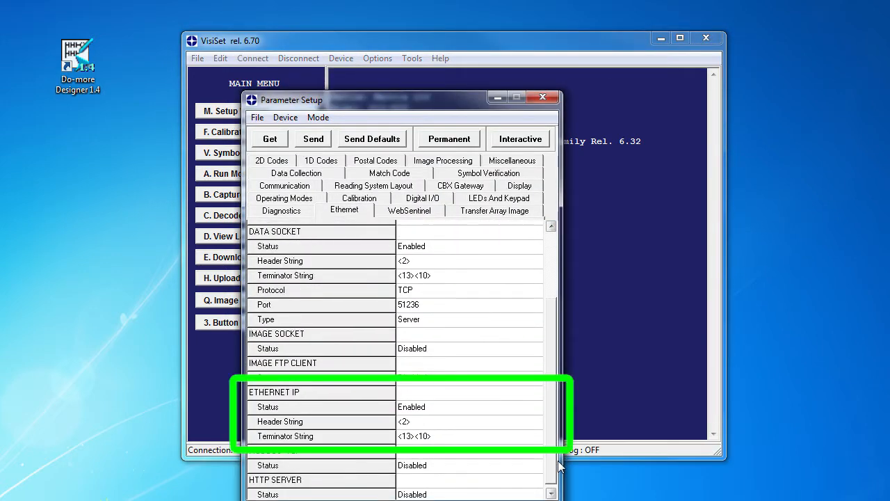
pyautogui.click(283, 209)
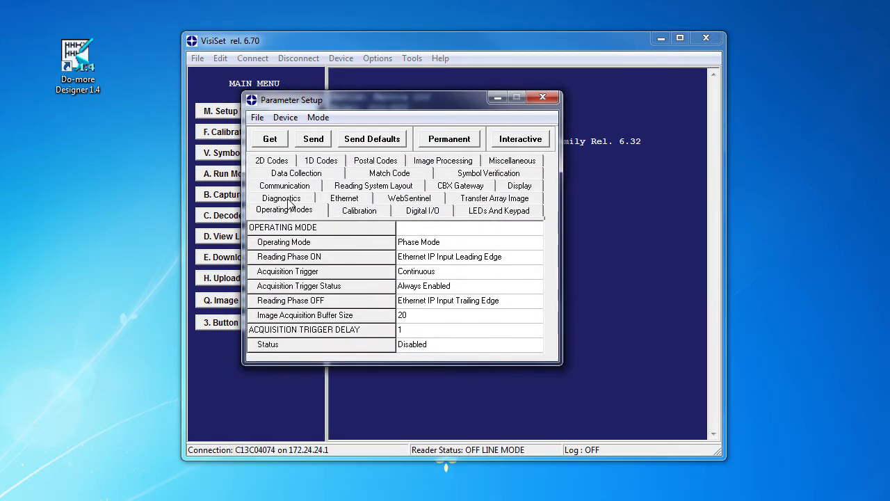
pyautogui.moveTo(320, 174)
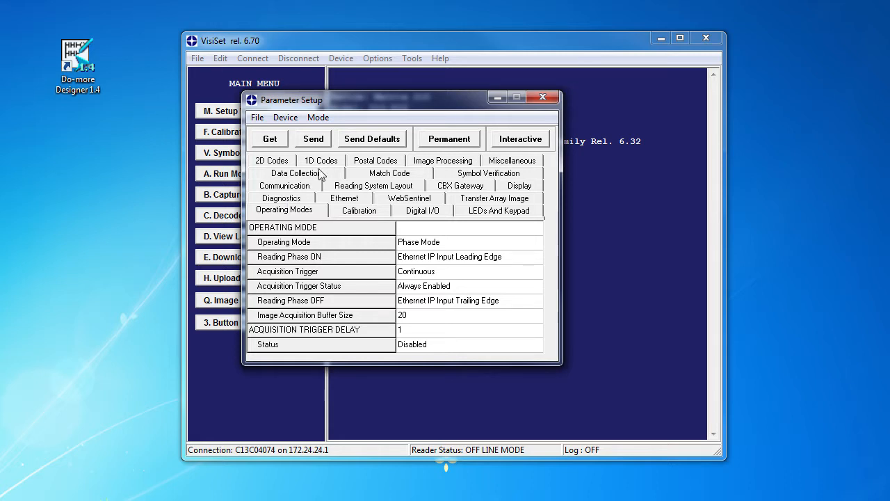
pyautogui.click(320, 160)
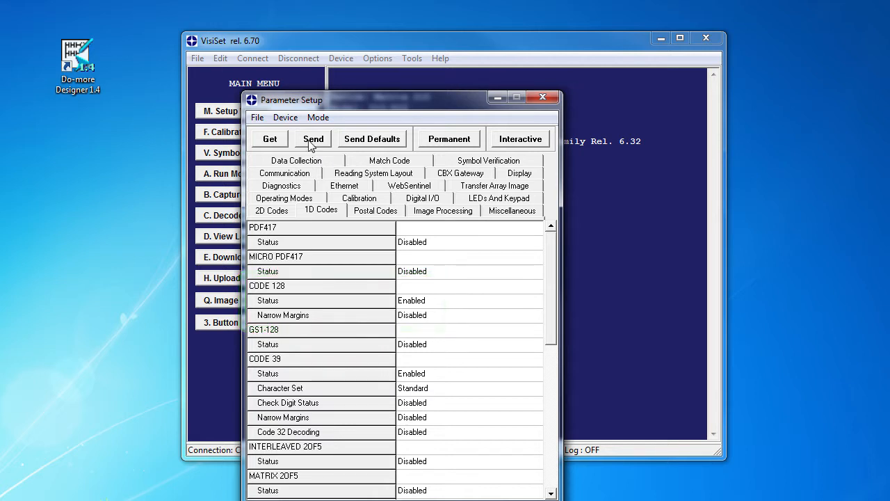
pyautogui.click(313, 139)
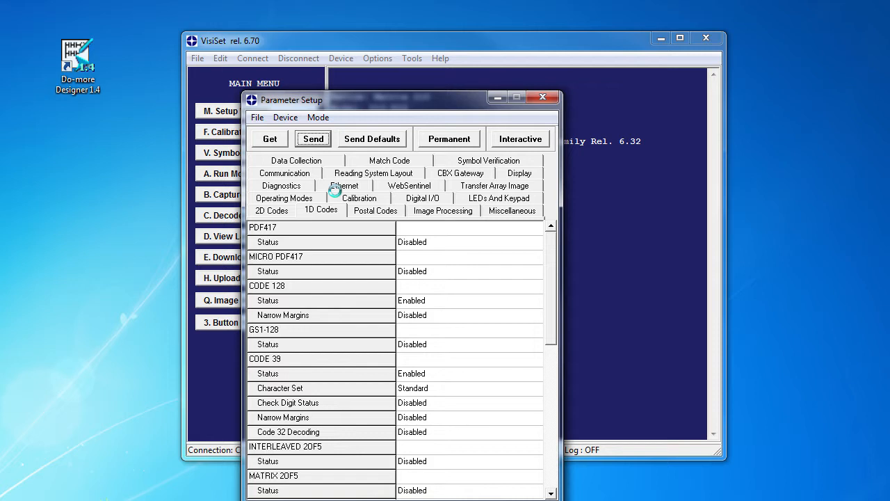
pyautogui.click(543, 97)
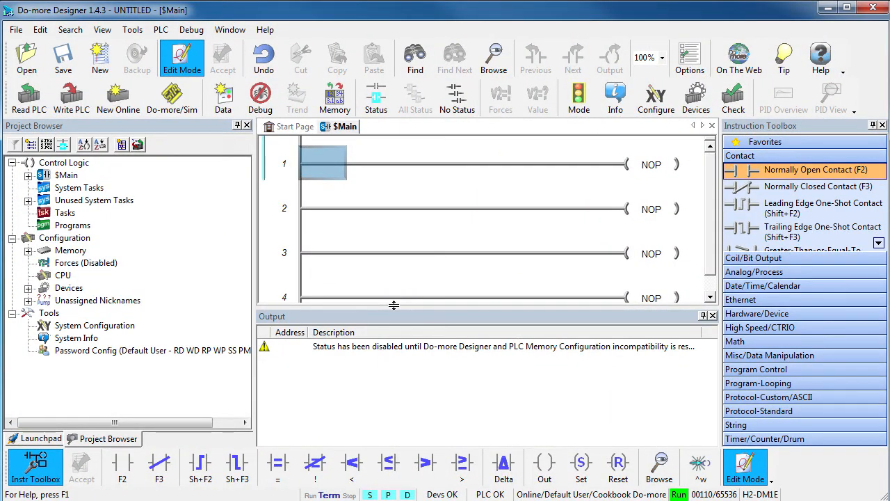
# View the CPU Configuration page with the EtherNet/IP Explicit Message Server section in System Configuration.
pyautogui.click(712, 314)
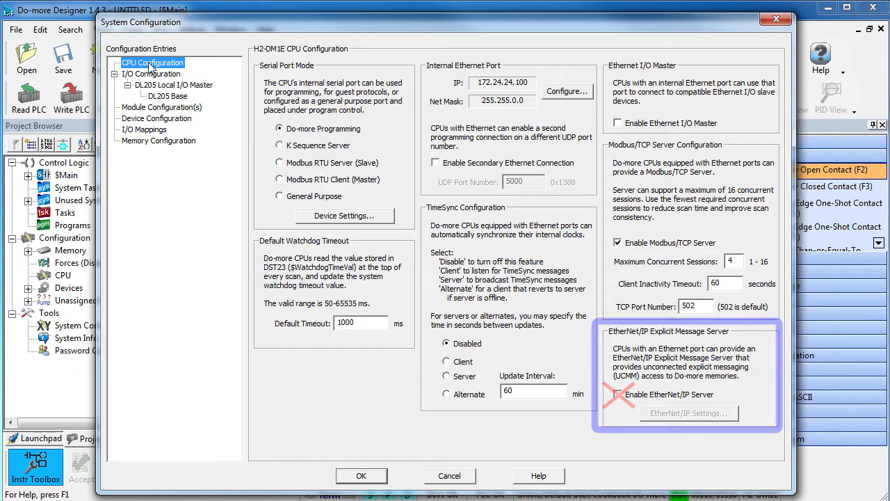
pyautogui.click(151, 74)
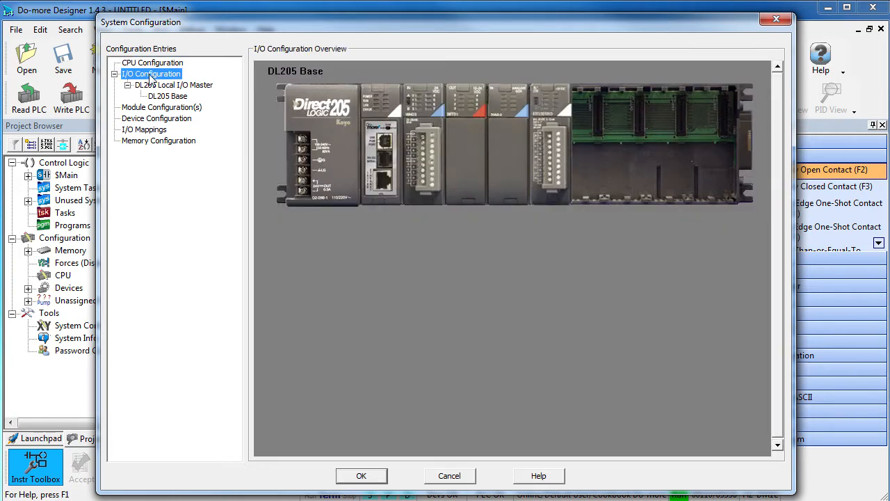
pyautogui.moveTo(153, 112)
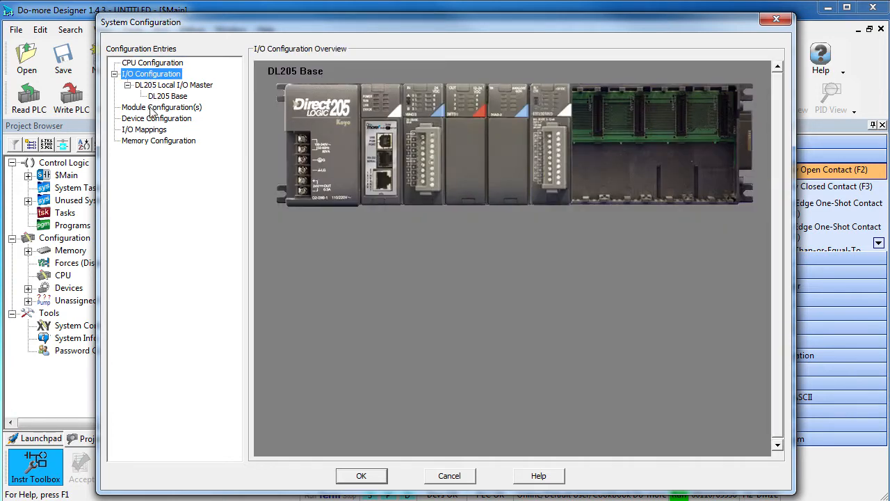
pyautogui.click(161, 107)
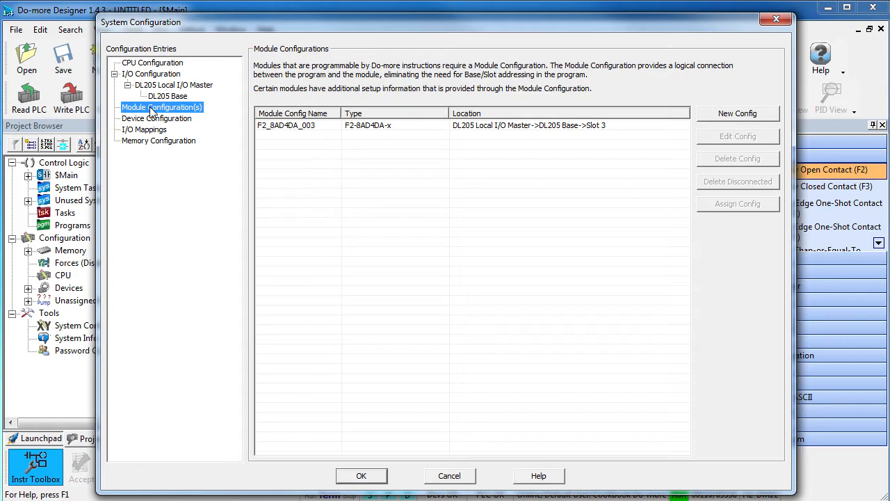
pyautogui.click(156, 119)
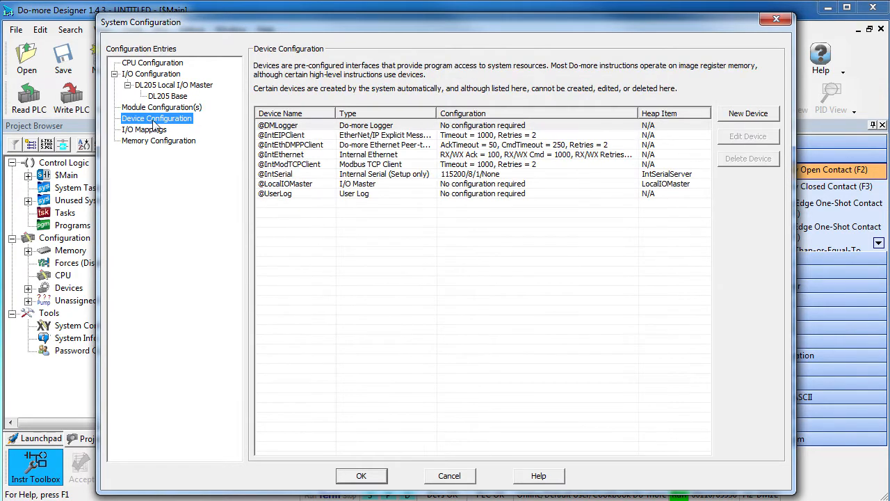
pyautogui.click(281, 134)
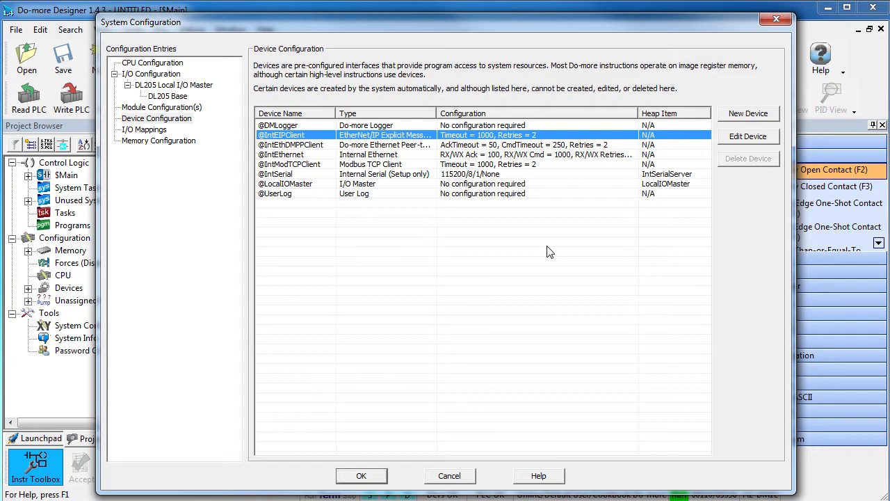
pyautogui.moveTo(673, 186)
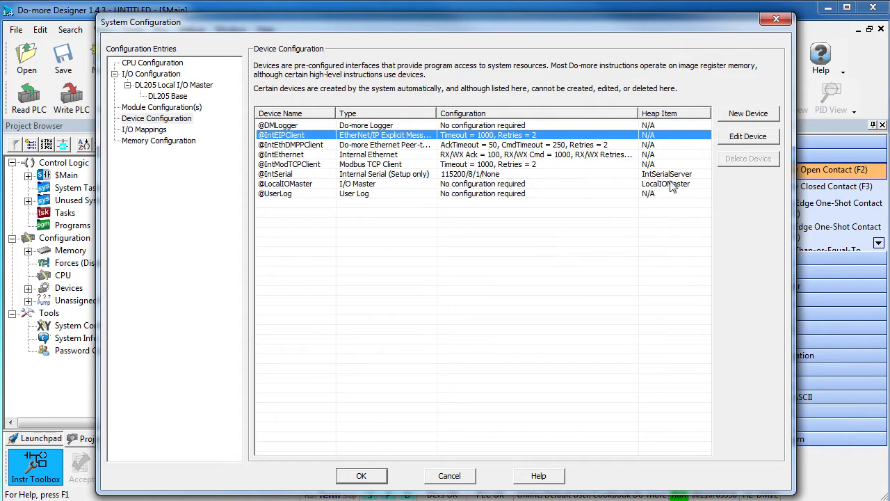
# Add a new EtherNet/IP explicit message client device named Matrix210.
pyautogui.click(748, 114)
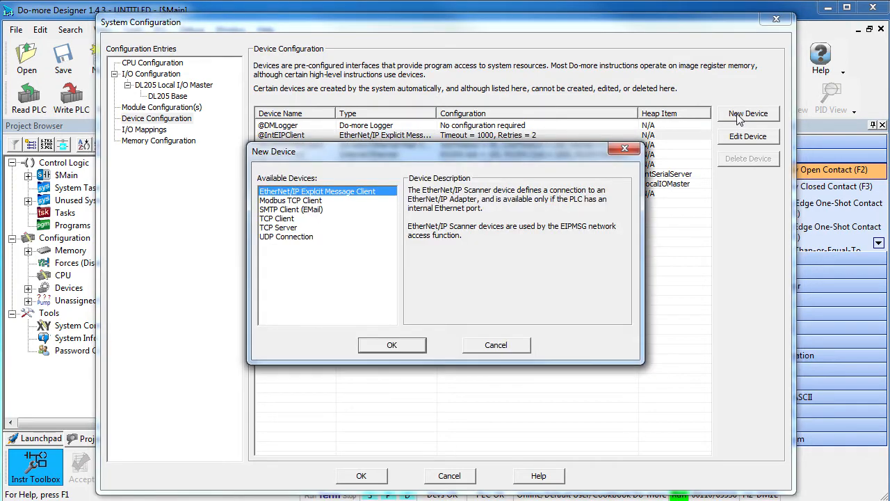
pyautogui.moveTo(393, 345)
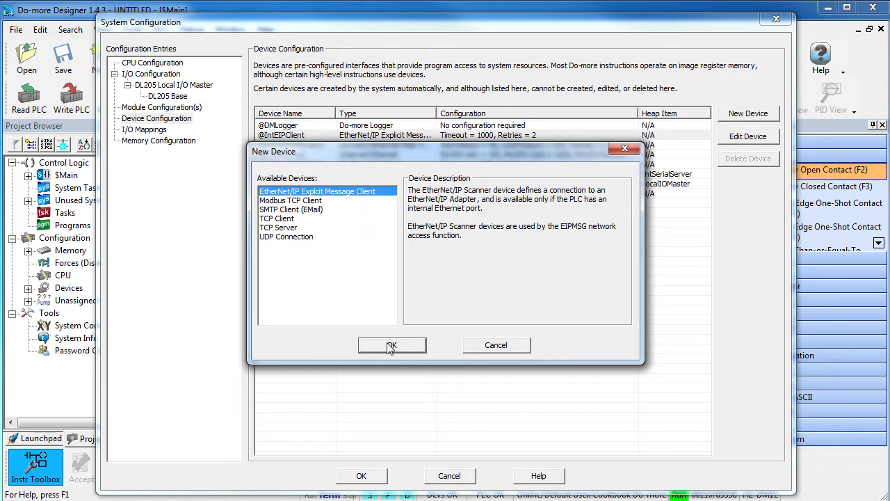
pyautogui.click(392, 345)
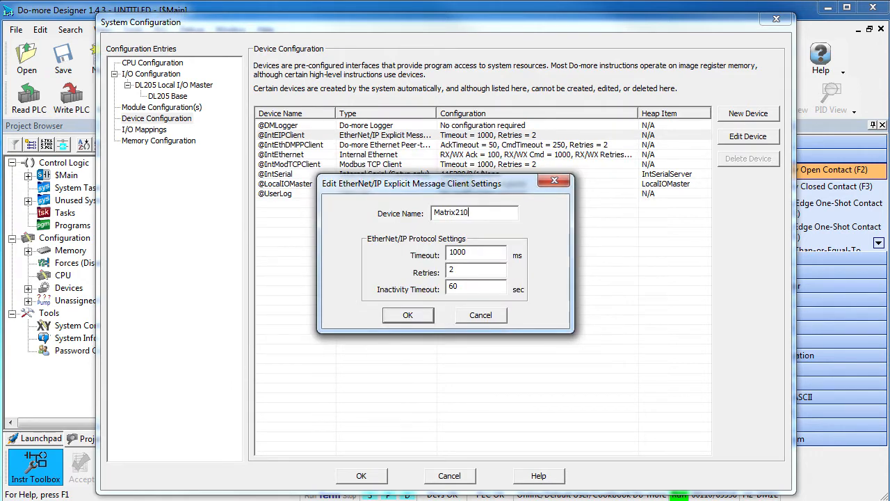
pyautogui.click(407, 315)
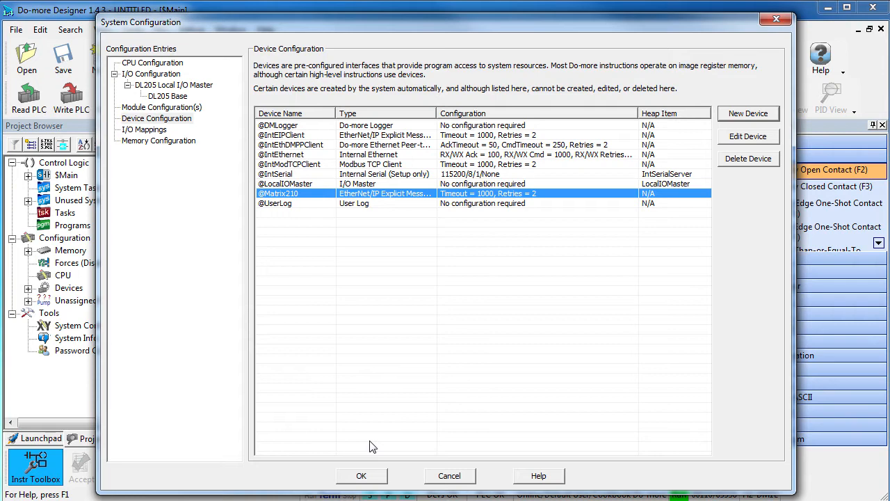
pyautogui.moveTo(119, 148)
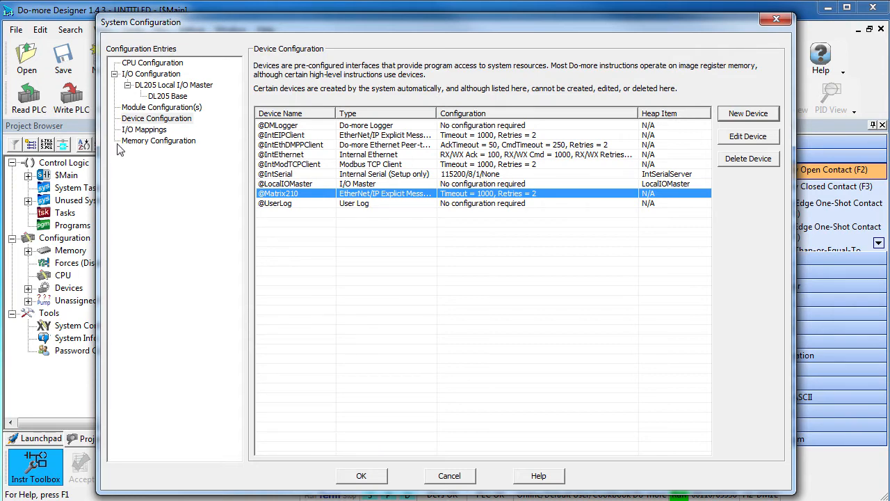
# Review I/O mappings and memory configuration, then accept the configuration changes while in RUN mode.
pyautogui.click(145, 130)
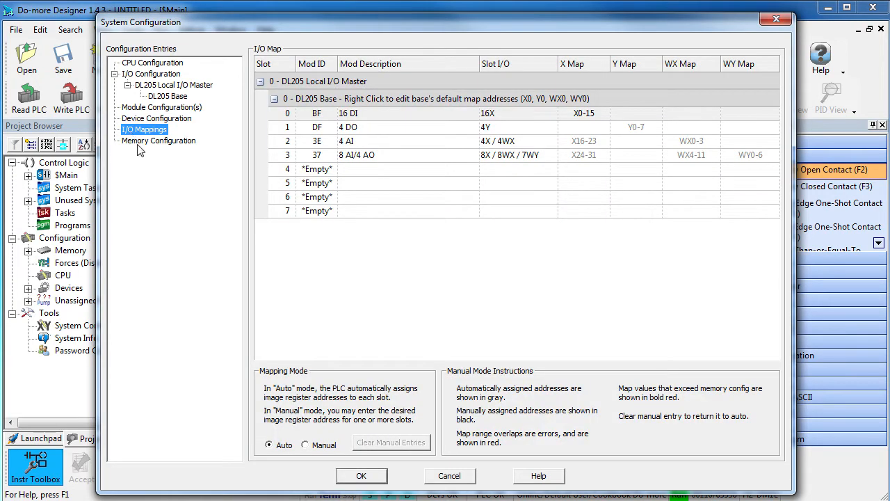
pyautogui.click(159, 140)
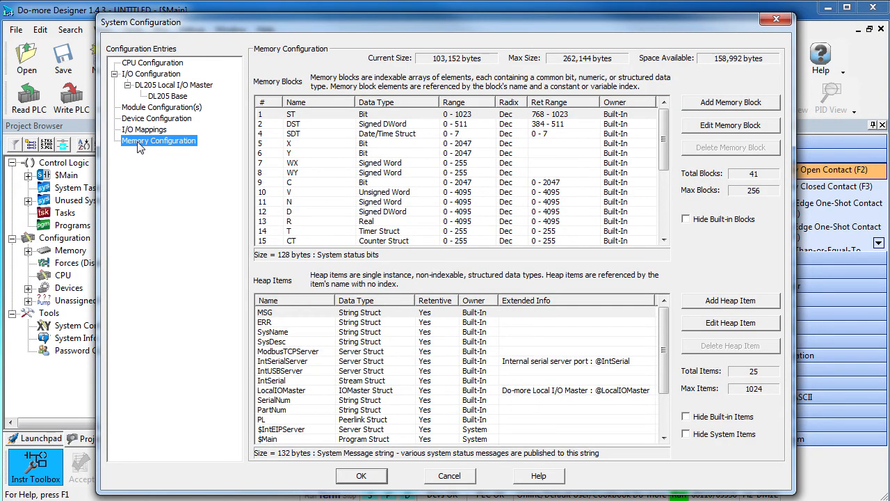
pyautogui.moveTo(259, 394)
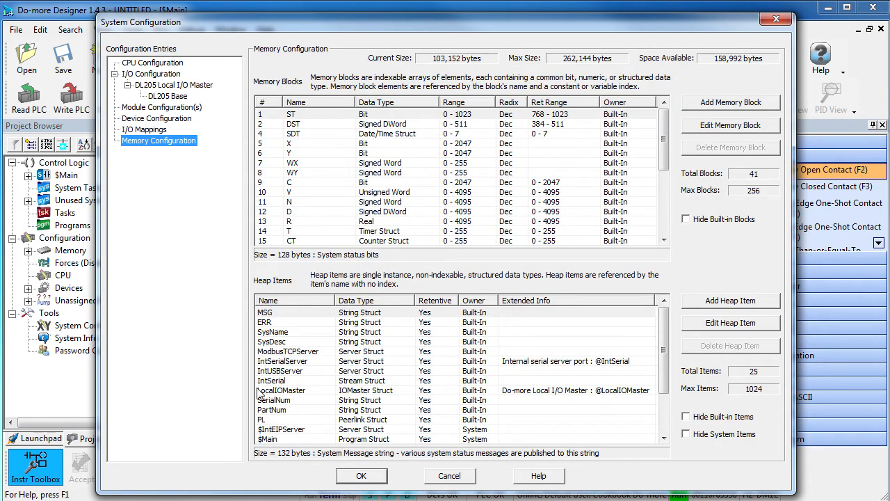
pyautogui.click(361, 476)
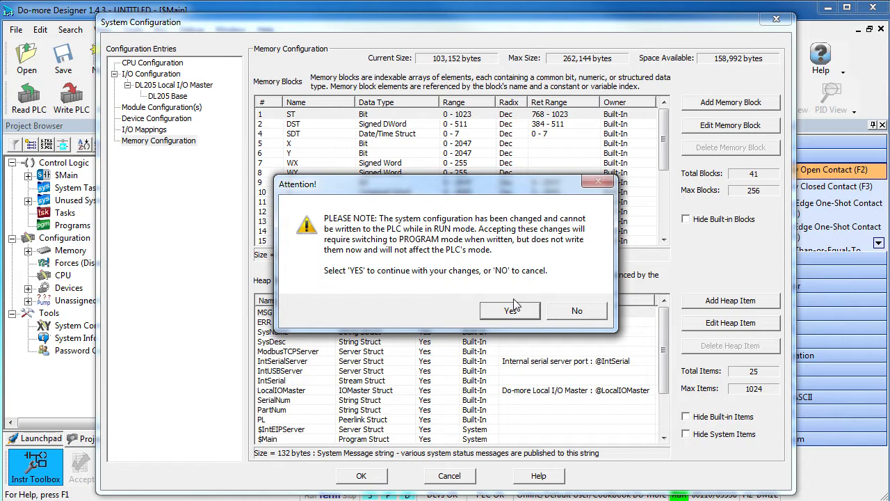
pyautogui.click(509, 310)
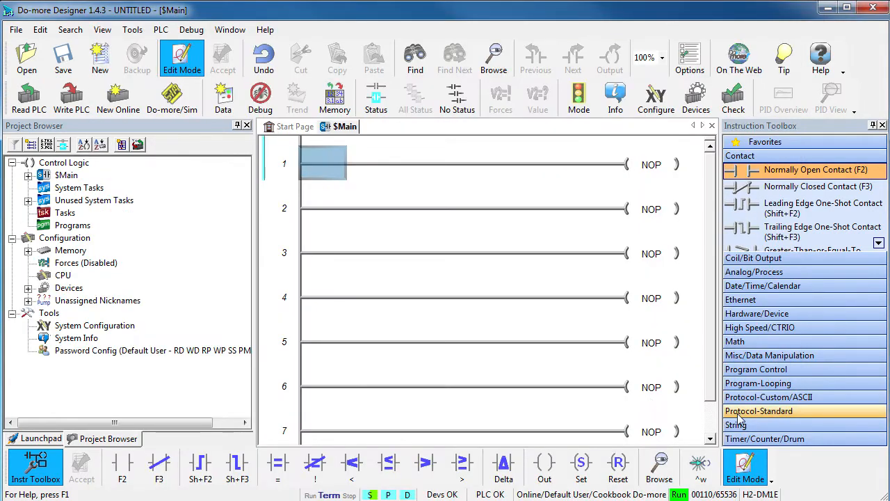
pyautogui.click(760, 410)
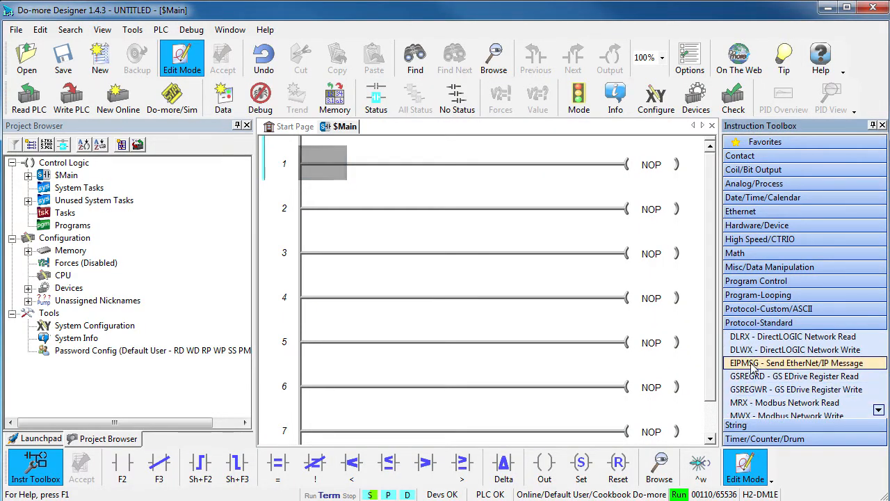
pyautogui.doubleClick(799, 361)
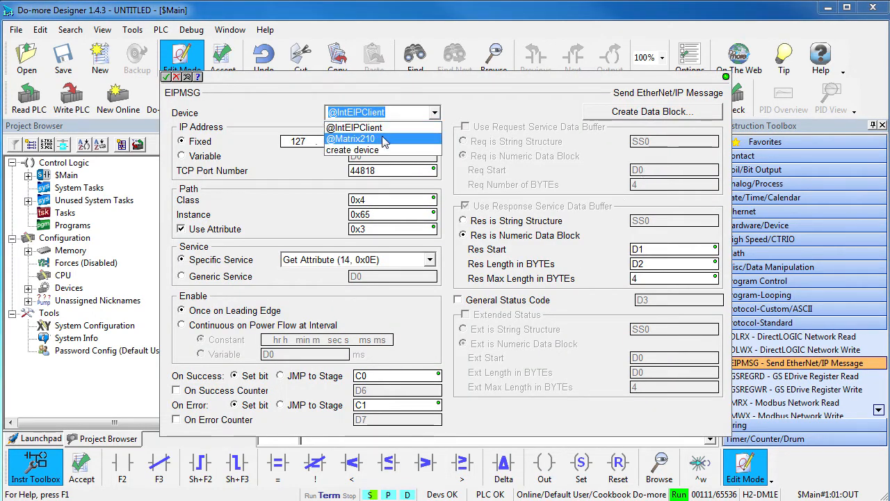
pyautogui.click(351, 140)
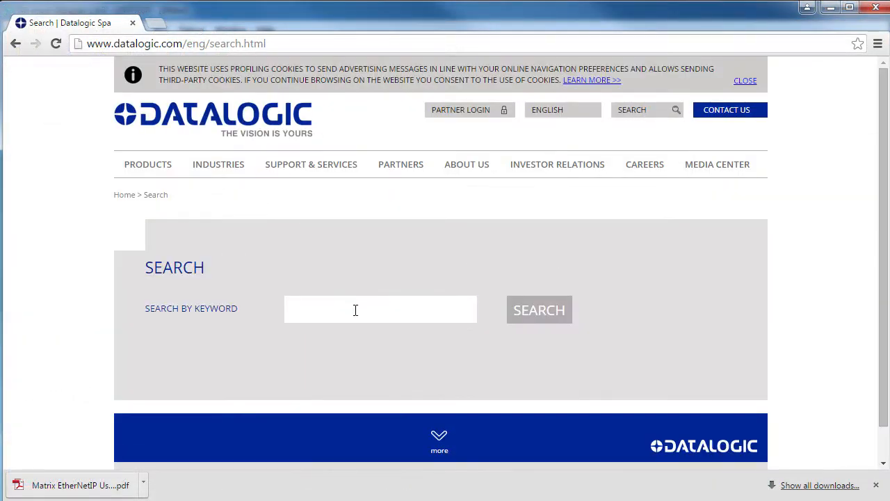
# Search the Datalogic site for 'Matrix EtherNet' documentation.
pyautogui.write('Matrix EtherNet')
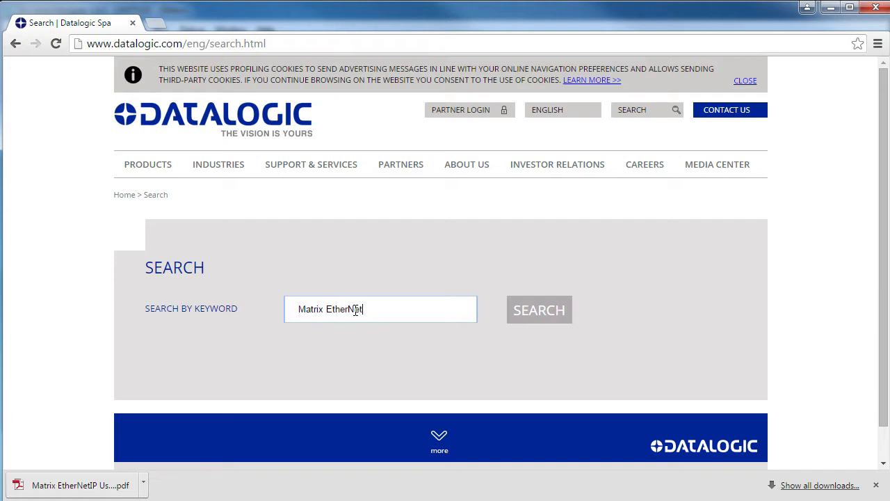
pyautogui.click(540, 309)
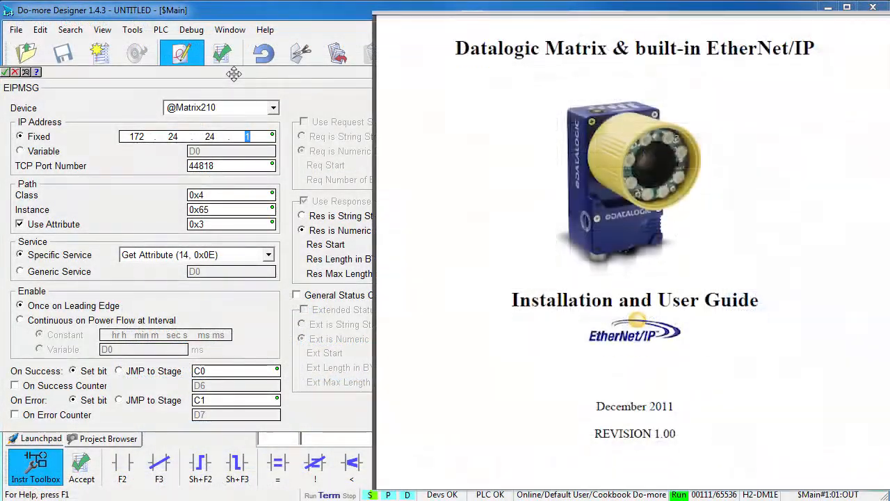
# Using the Identity Object table, read class 1, instance 1, attribute 1 into D1 with length D2, max 2 bytes.
pyautogui.scroll(-3)
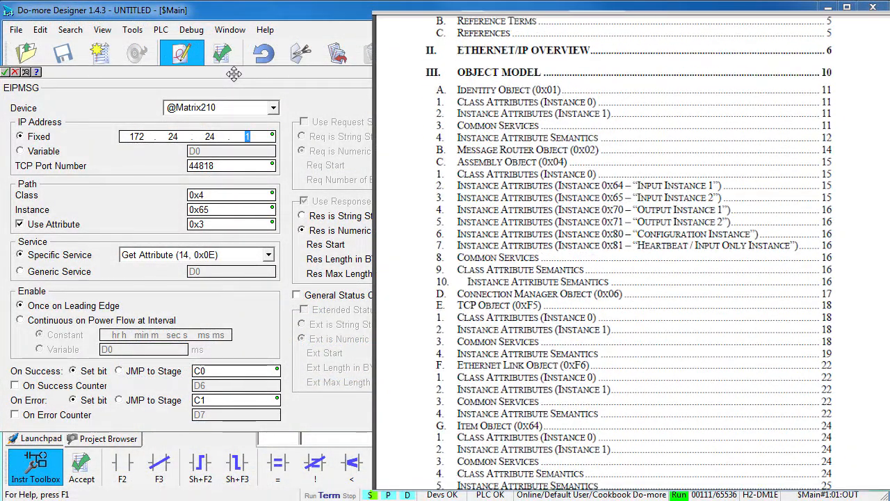
pyautogui.scroll(-3)
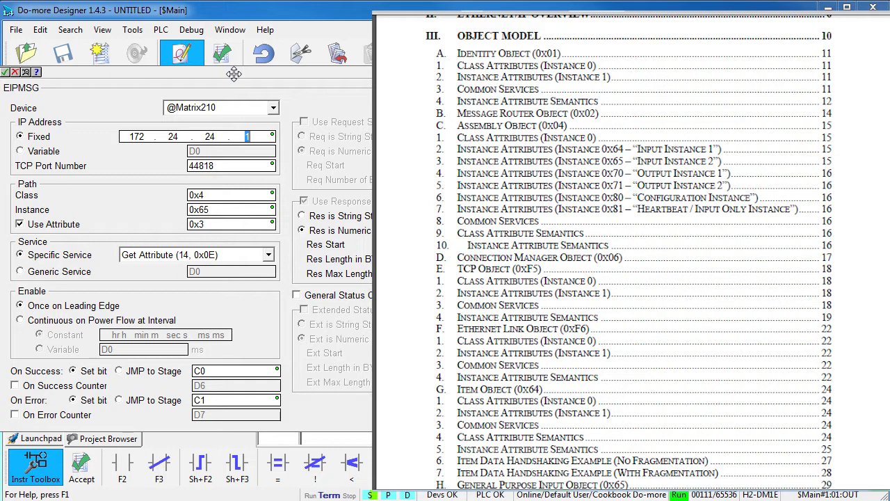
pyautogui.moveTo(512, 95)
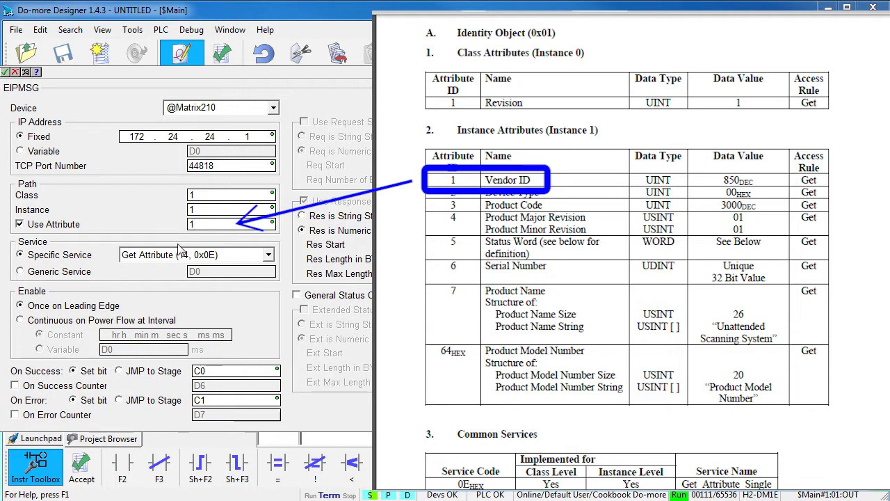
pyautogui.click(188, 254)
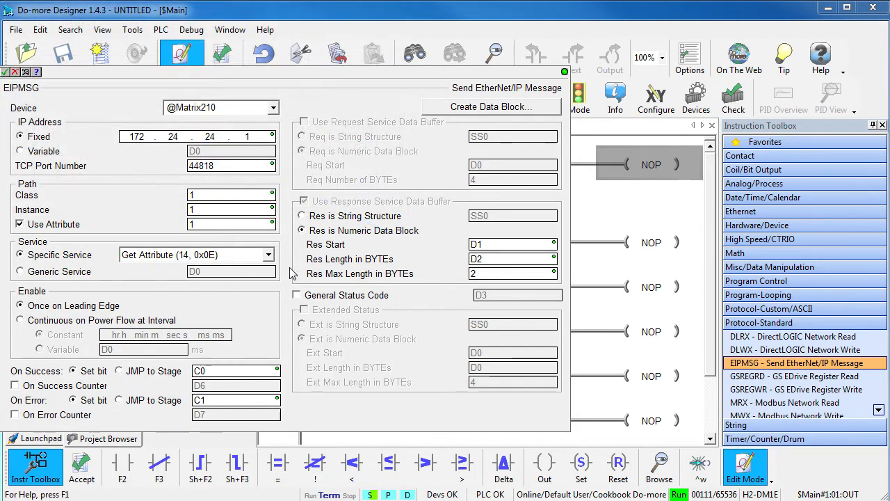
# Accept the EIPMSG instruction, trigger it with contact C101 on rung 1, and write the project to the PLC.
pyautogui.click(81, 466)
pyautogui.write('c101')
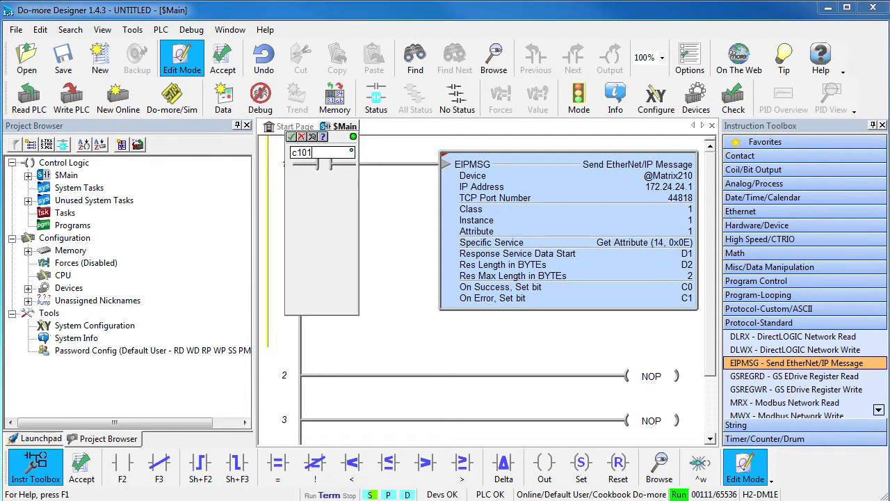
pyautogui.press('Return')
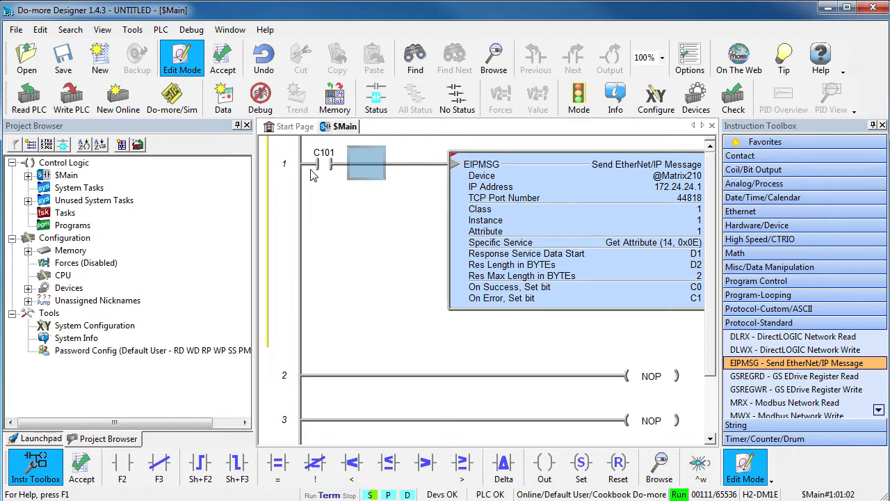
pyautogui.moveTo(318, 215)
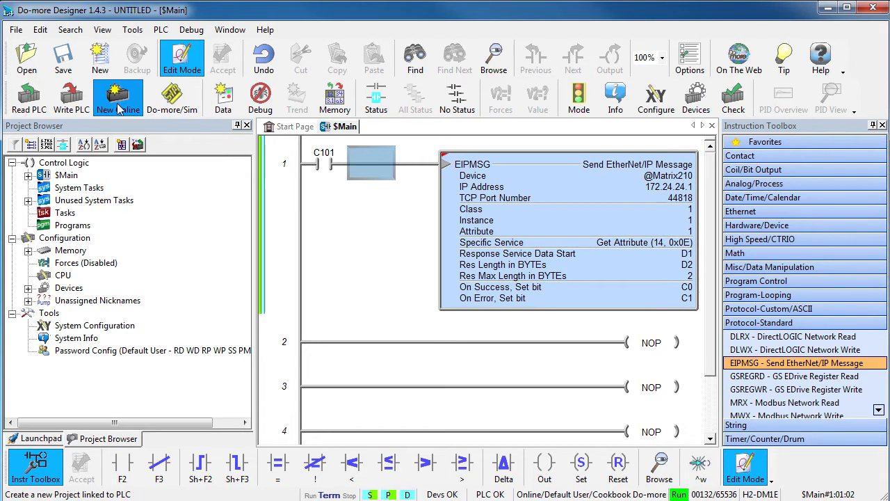
pyautogui.click(71, 97)
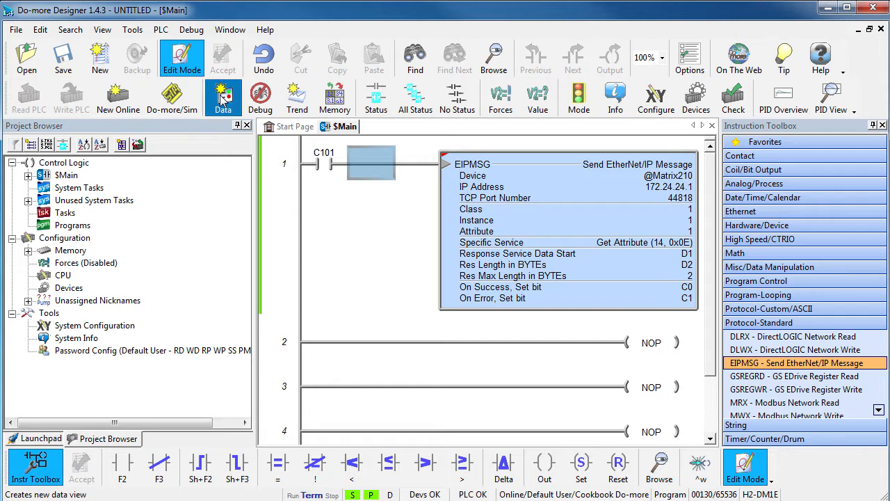
# Create a data view with C101 and D1 and switch the PLC into Run mode.
pyautogui.click(223, 97)
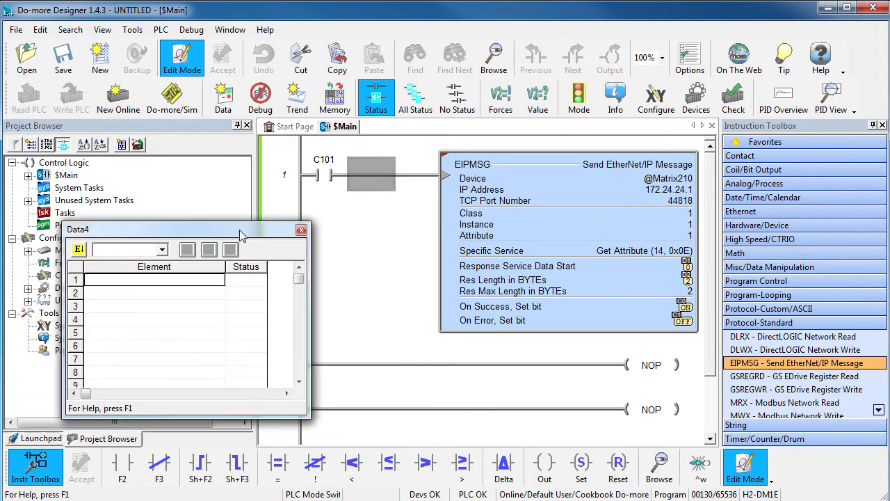
pyautogui.write('d1')
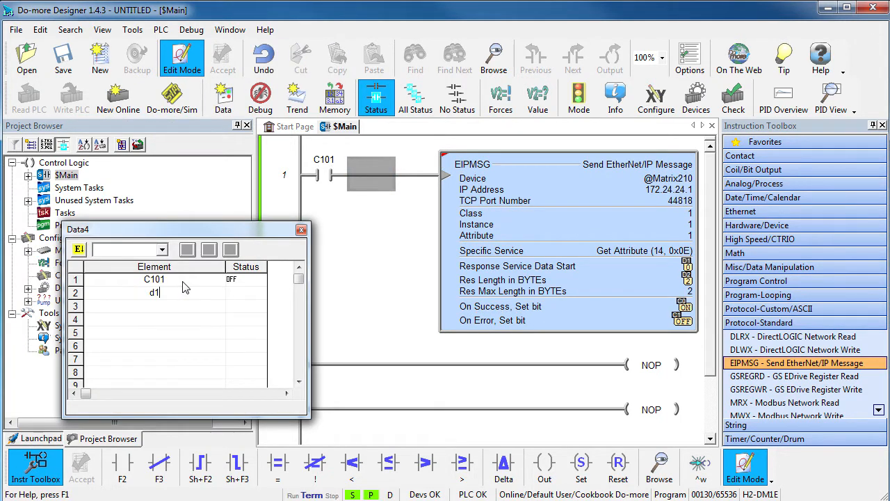
pyautogui.click(579, 97)
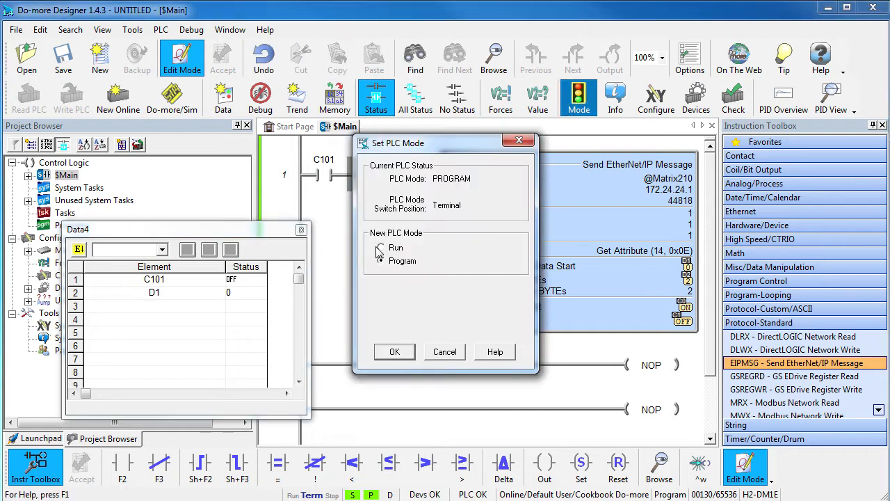
pyautogui.click(395, 350)
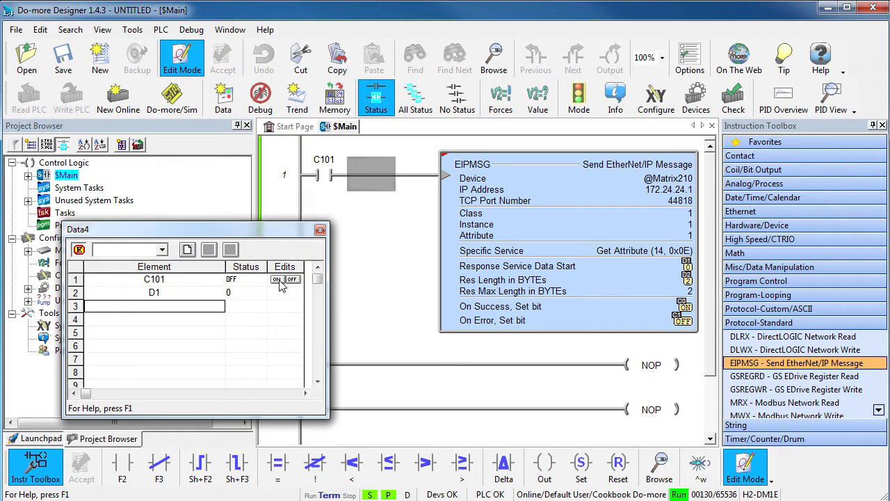
# Toggle C101 on and off, returning Vendor ID 850 into D1.
pyautogui.click(278, 279)
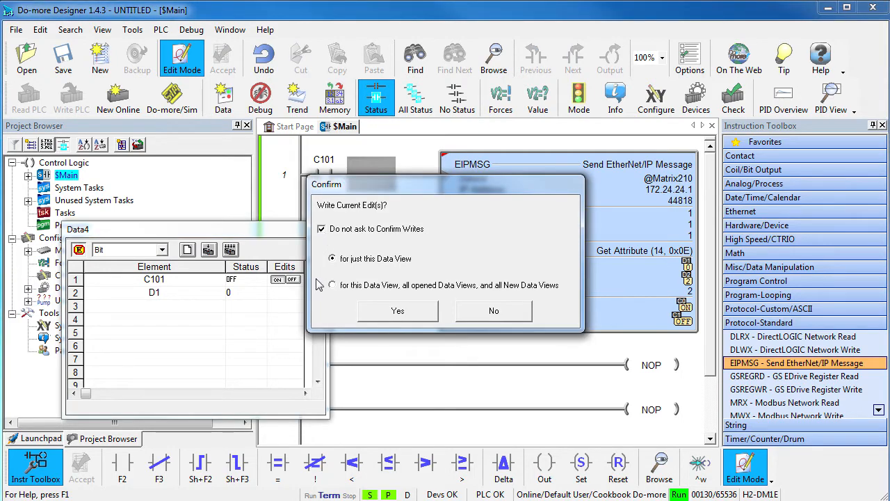
pyautogui.click(398, 311)
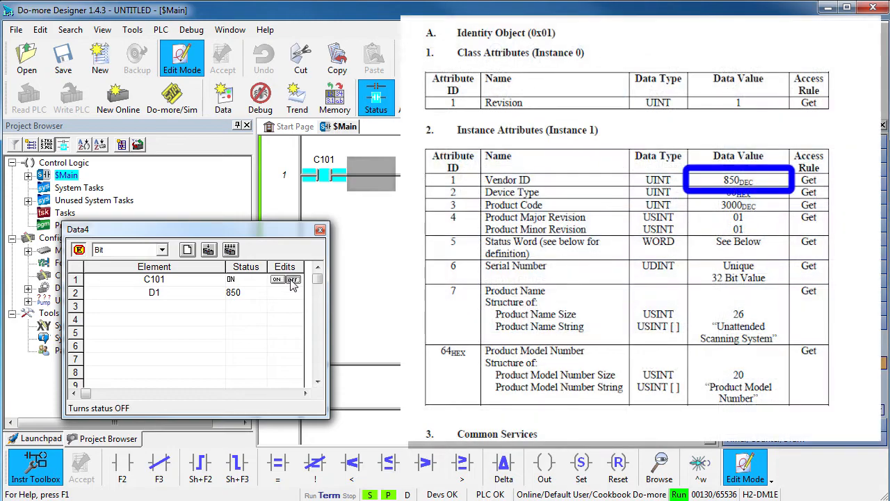
pyautogui.click(292, 278)
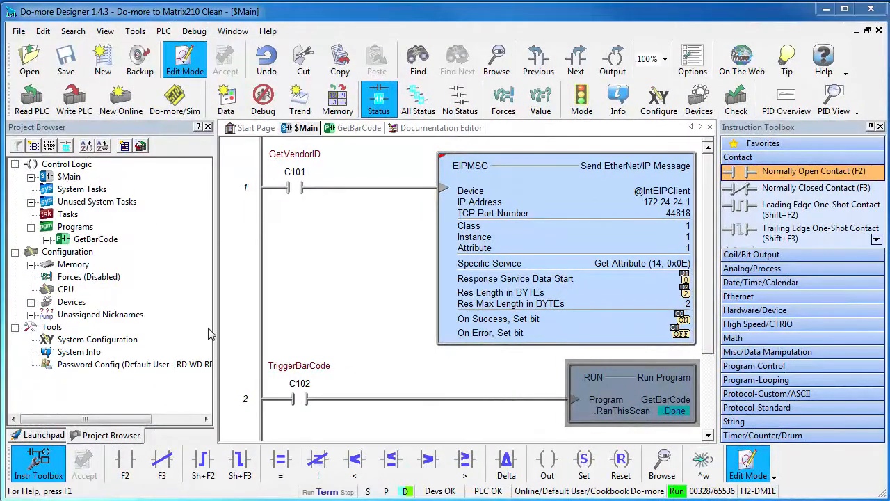
# Open the GetBarCode program's ladder from the Project Browser.
pyautogui.click(95, 239)
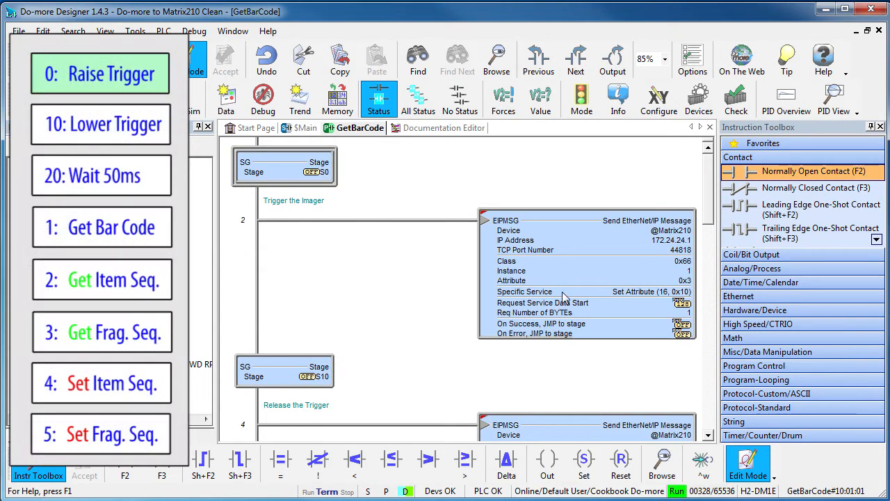
# Review the raise-trigger EIPMSG settings (Set Attribute to class 0x66, attribute 3) and close them.
pyautogui.doubleClick(587, 277)
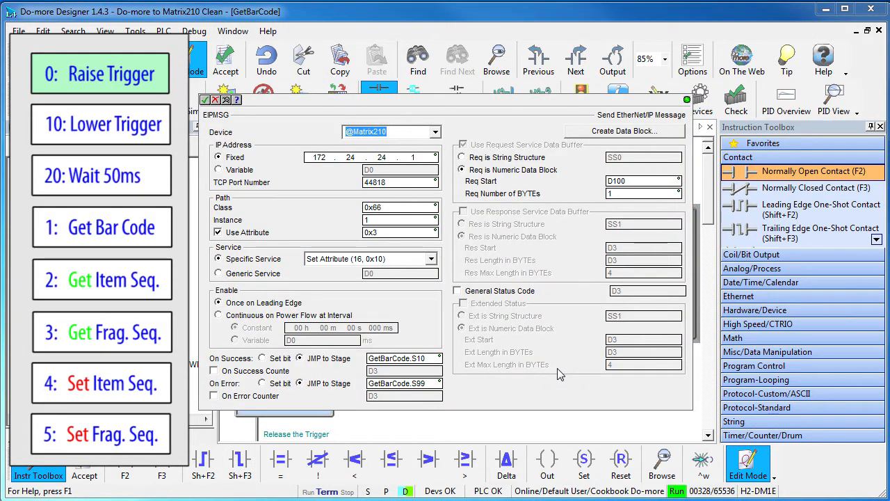
pyautogui.click(387, 131)
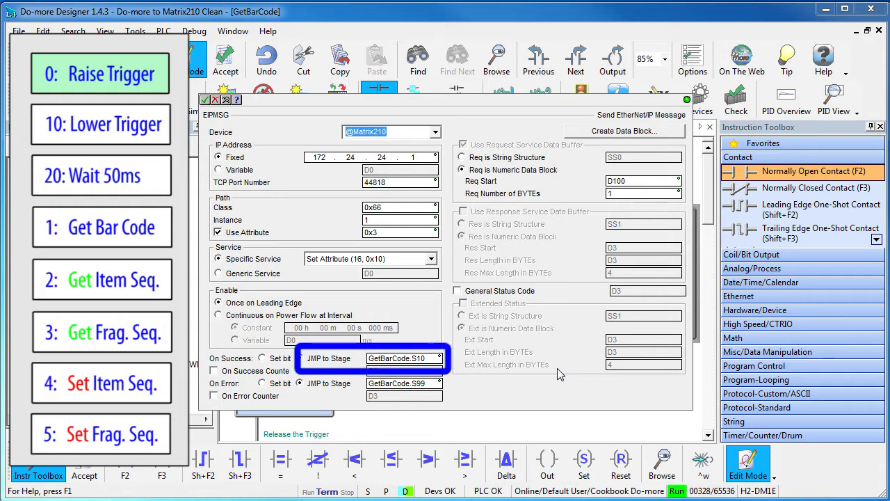
pyautogui.click(404, 384)
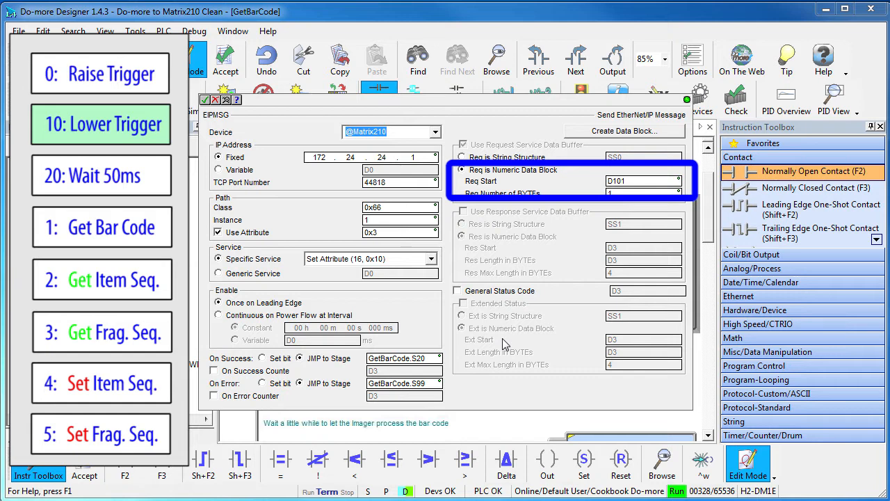
pyautogui.moveTo(507, 345)
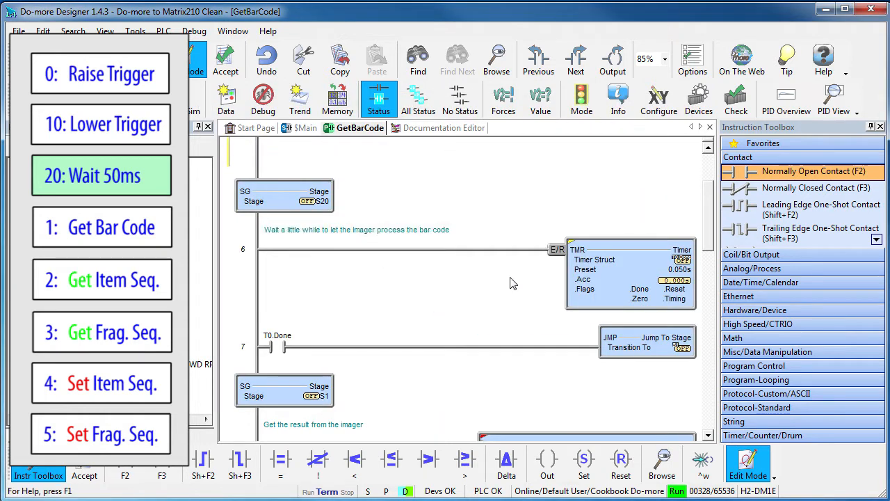
pyautogui.moveTo(513, 331)
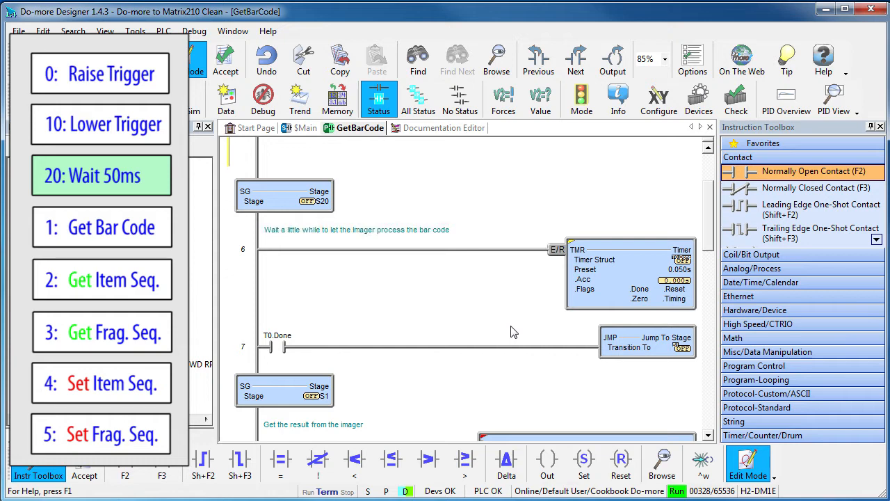
pyautogui.moveTo(593, 353)
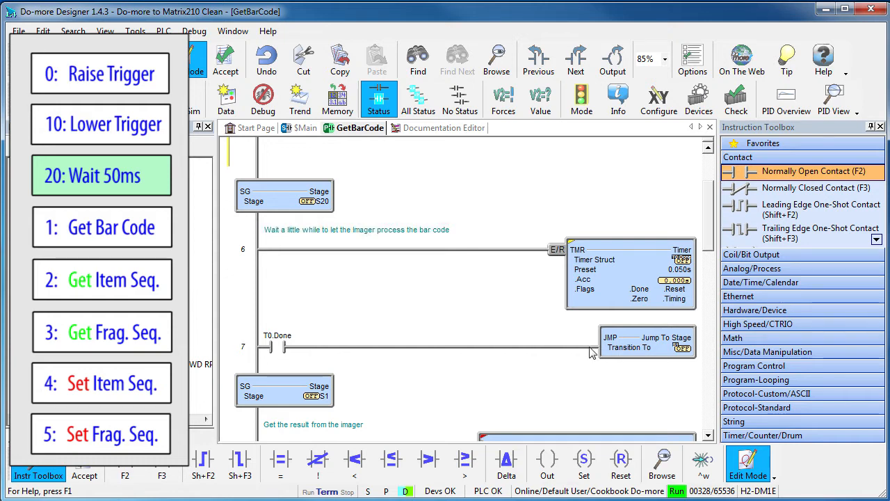
# Scroll to rung 9, the Get Bar Code stage reading class 0x64 attribute 9 into BarCode.
pyautogui.scroll(-3)
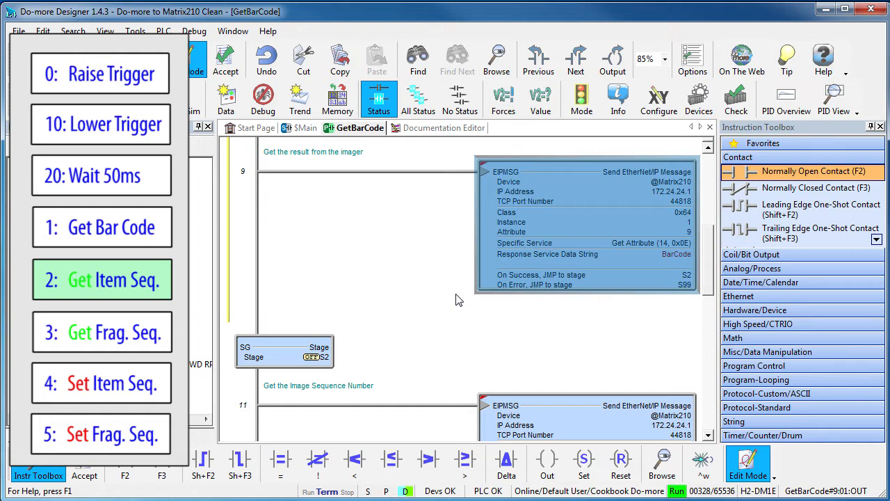
# Review the sequence acknowledgement EIPMSG rungs and reach the S90 success and S99 error stages.
pyautogui.doubleClick(588, 223)
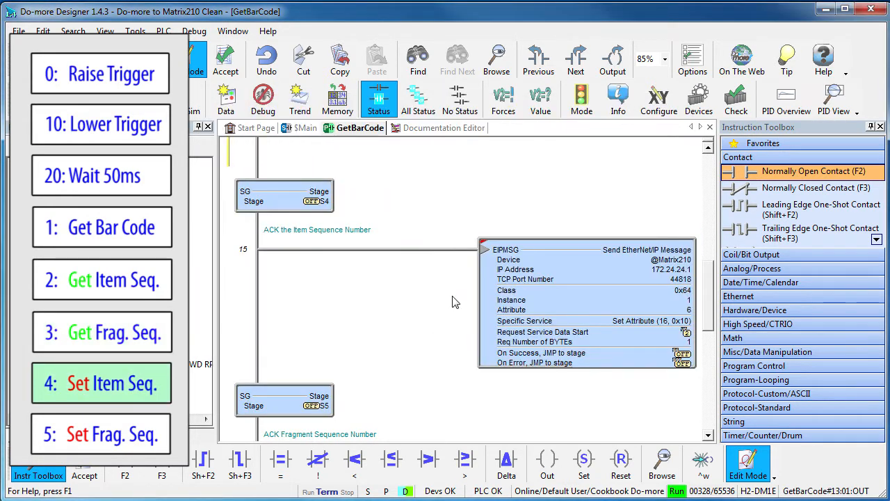
pyautogui.doubleClick(587, 306)
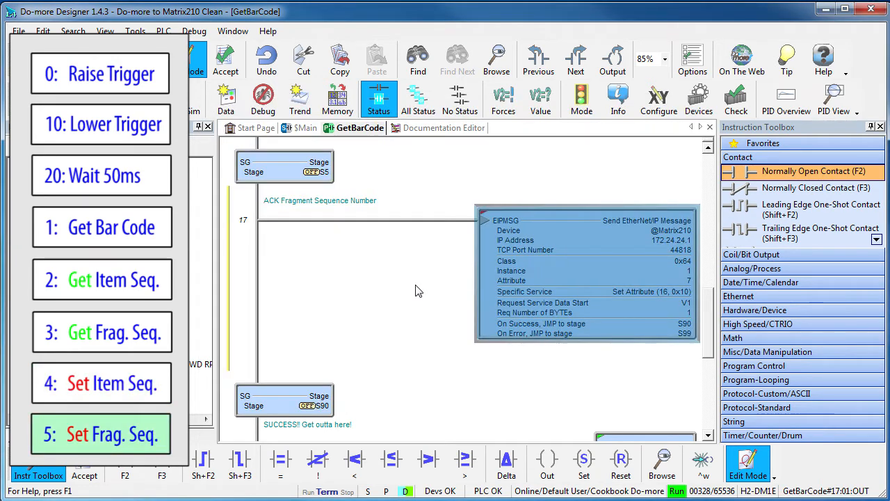
pyautogui.scroll(-3)
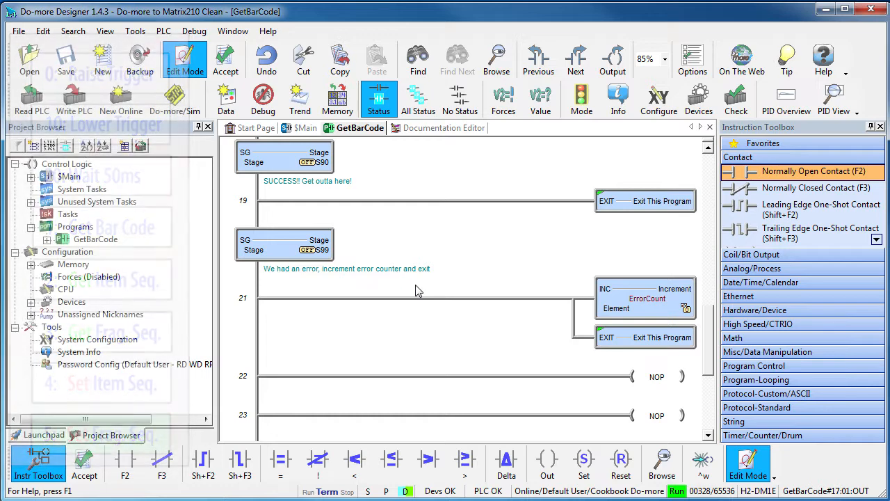
# Scroll back up through GetBarCode and return to $Main's TriggerBarCode rung running GetBarCode.
pyautogui.click(645, 200)
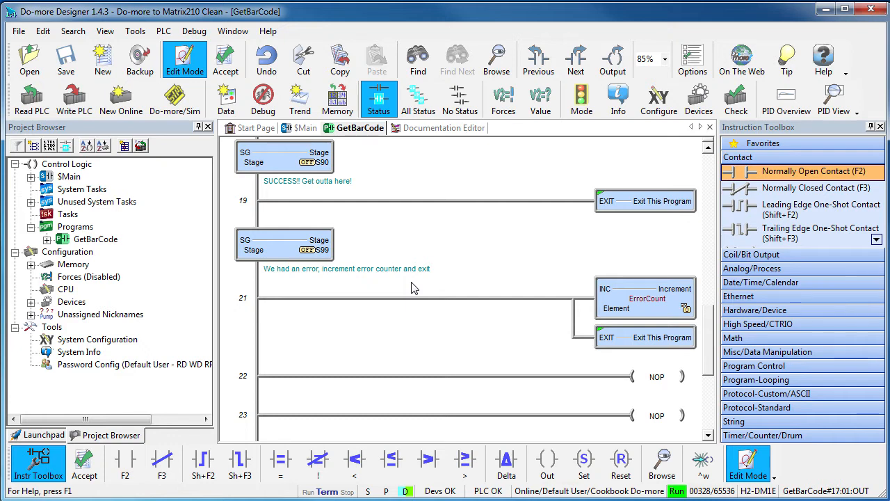
pyautogui.scroll(3)
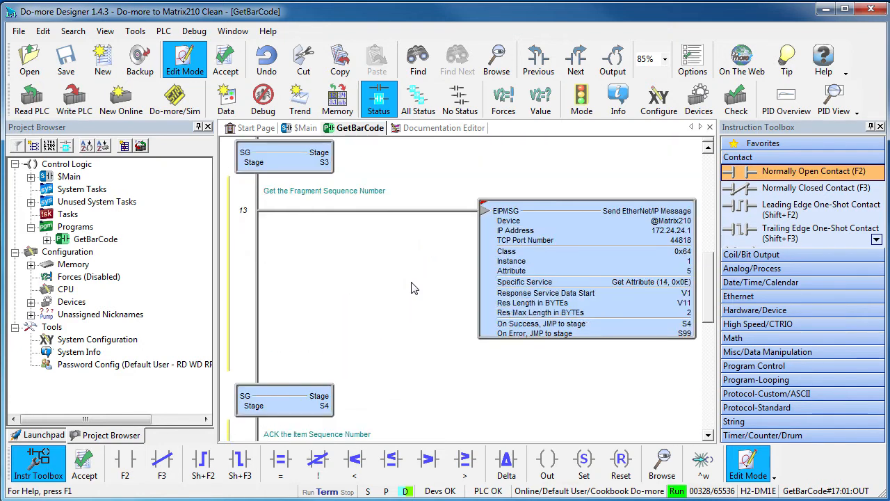
pyautogui.scroll(3)
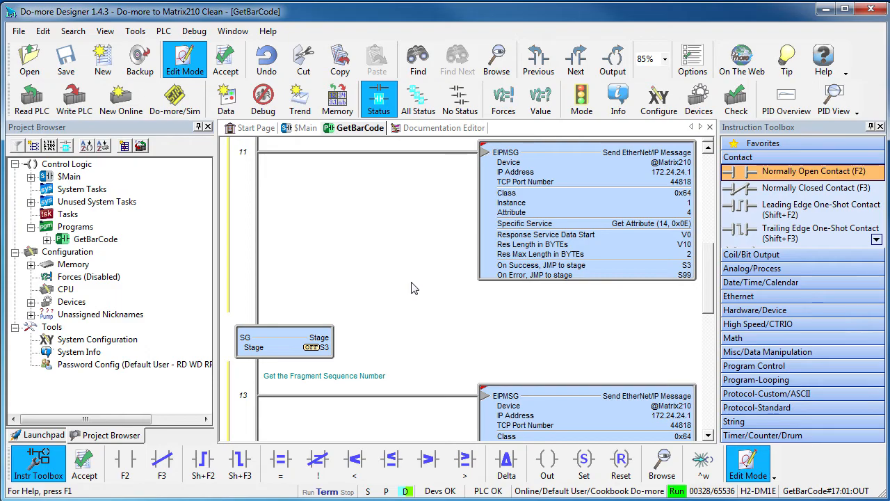
pyautogui.click(314, 128)
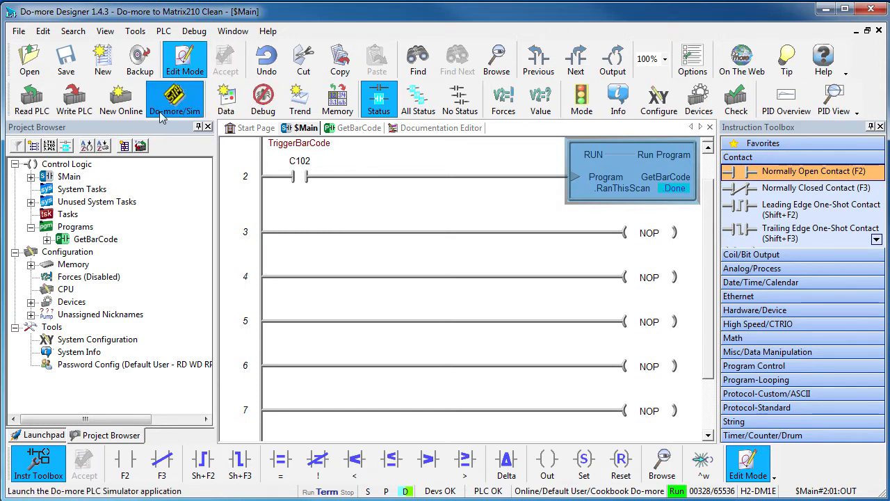
# Write the program to the PLC and show the data view with TriggerBarCode, BarCode and ErrorCount.
pyautogui.click(225, 99)
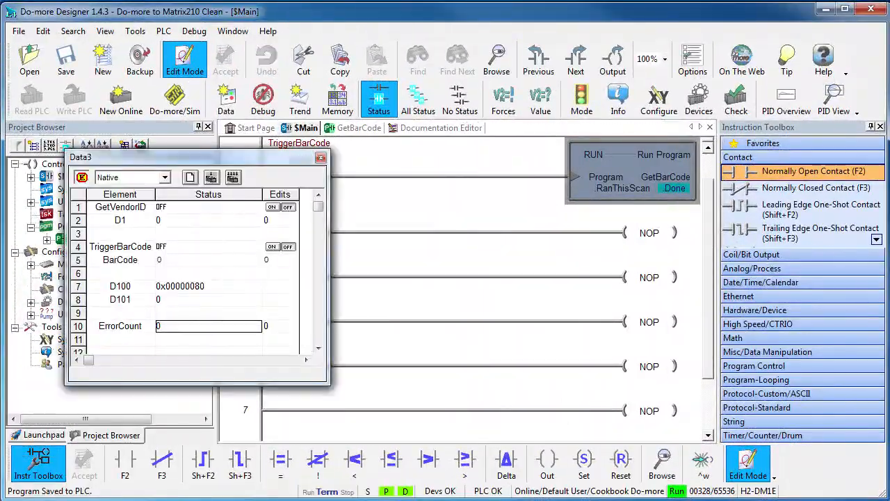
pyautogui.click(120, 253)
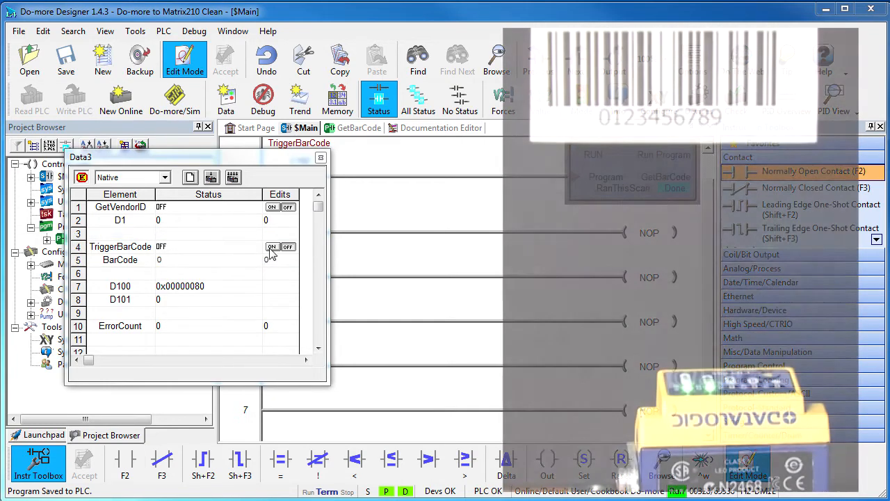
pyautogui.click(272, 248)
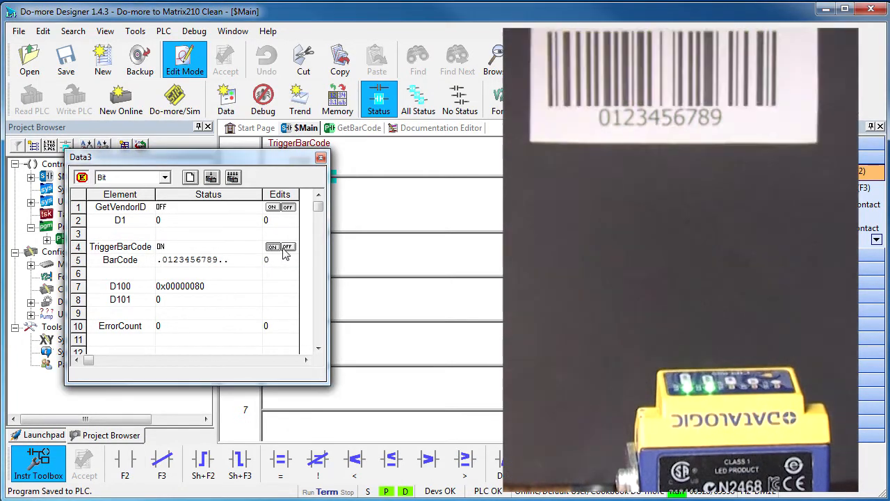
pyautogui.click(288, 246)
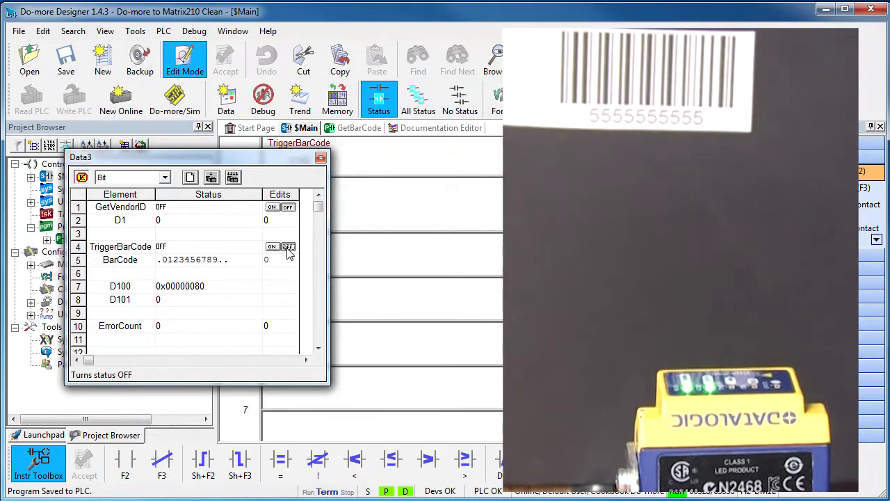
pyautogui.click(273, 247)
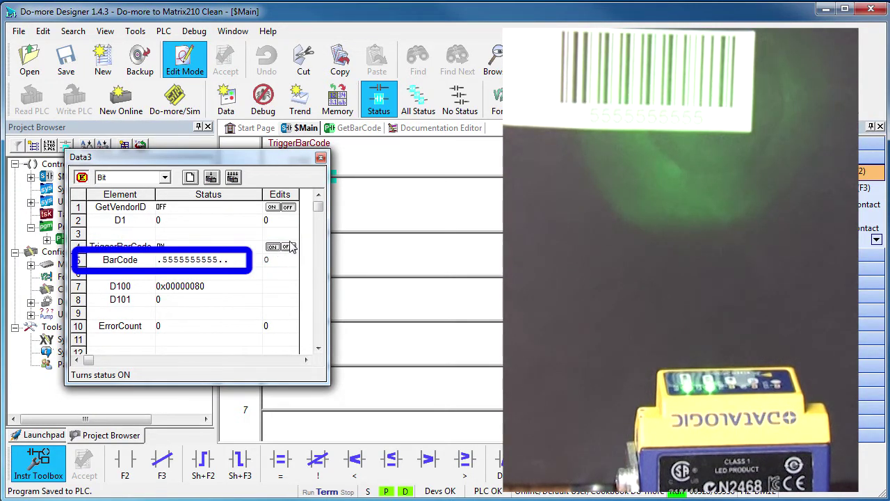
pyautogui.click(286, 248)
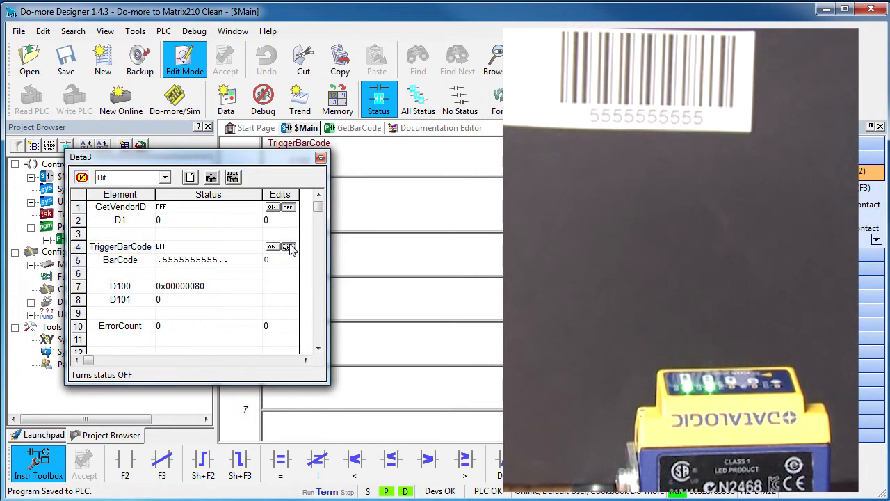